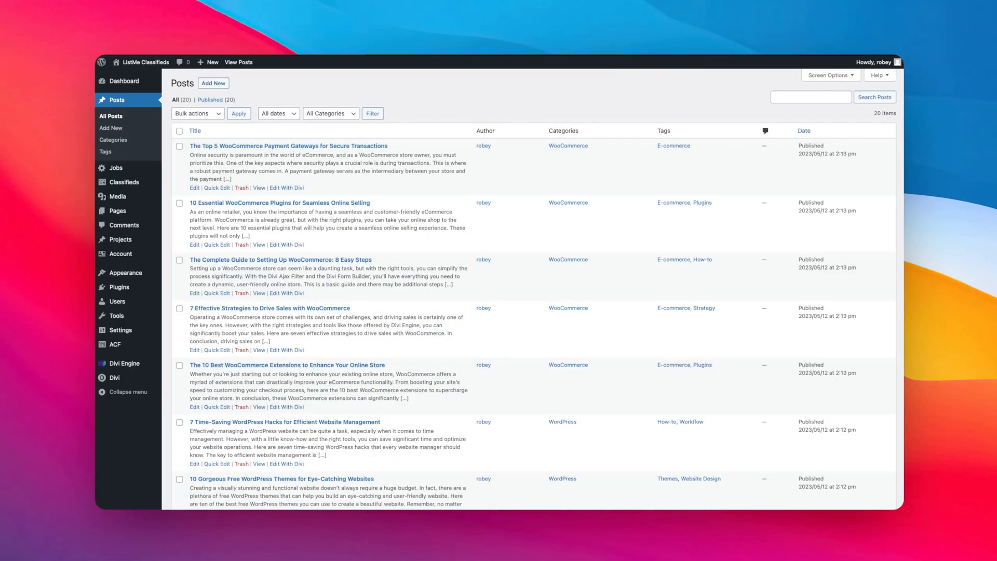
Browse the Divi Machine product page and open the Loop Templates Demo in the Visual Builder
scroll("down", 3)
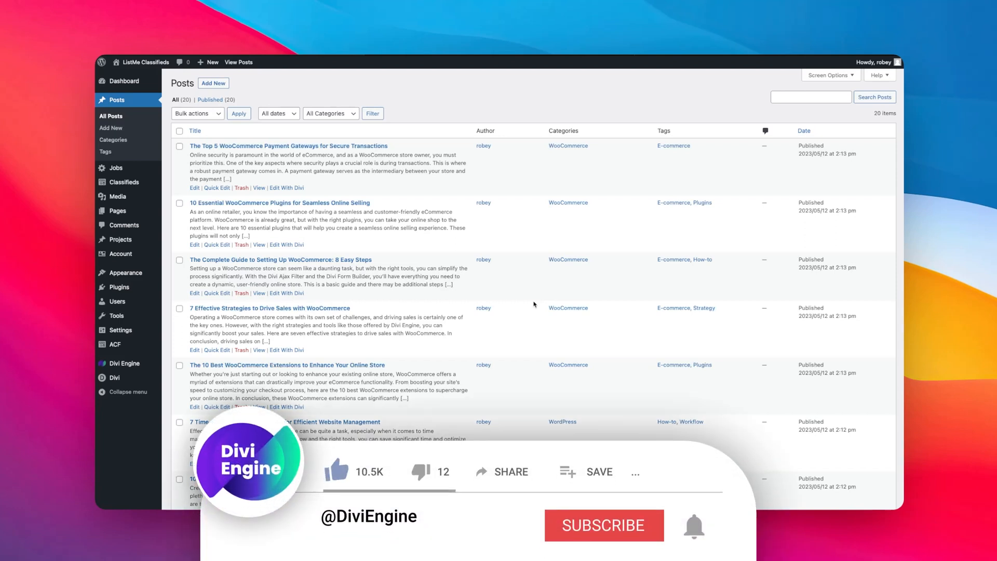
left_click(603, 525)
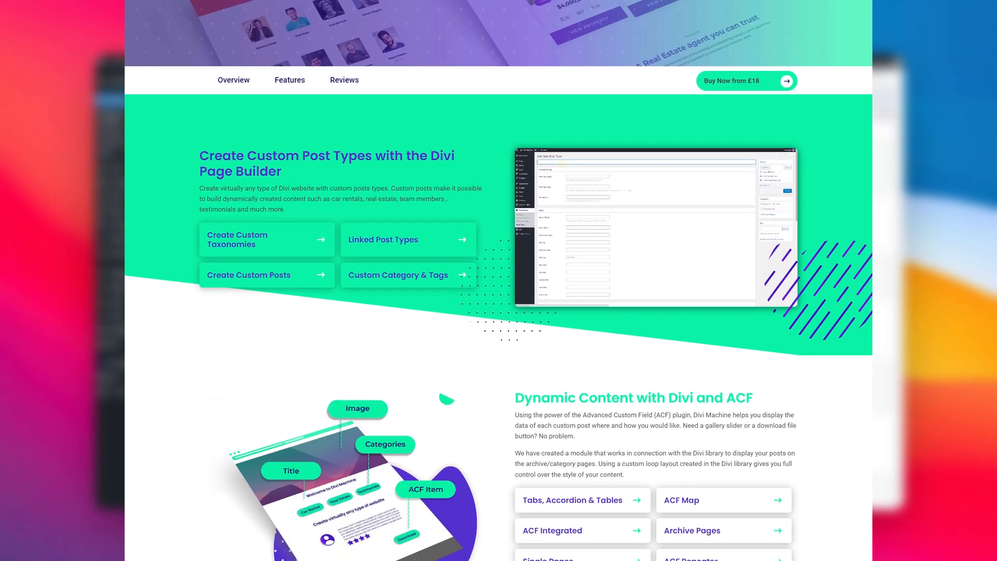
scroll("down", 3)
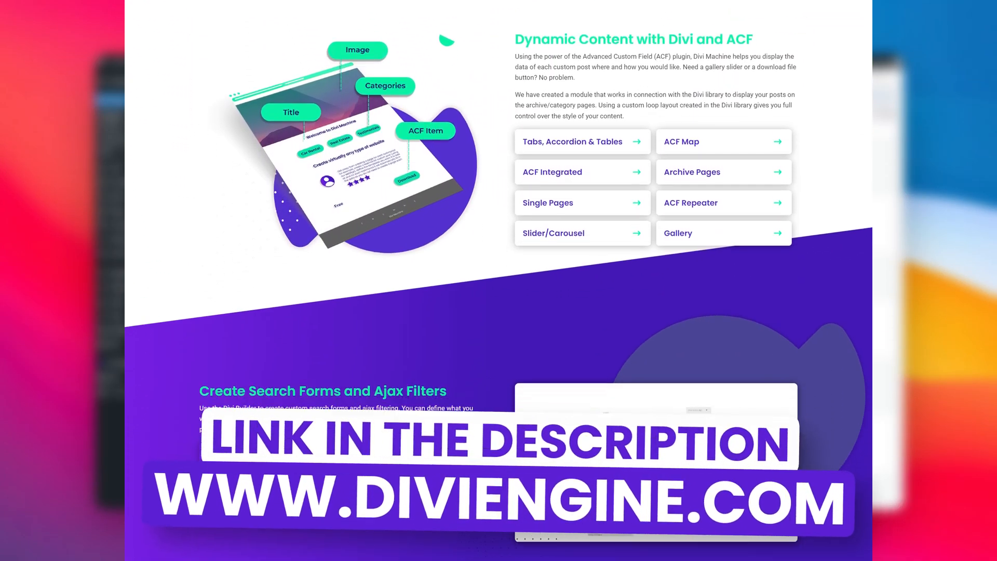
scroll("down", 3)
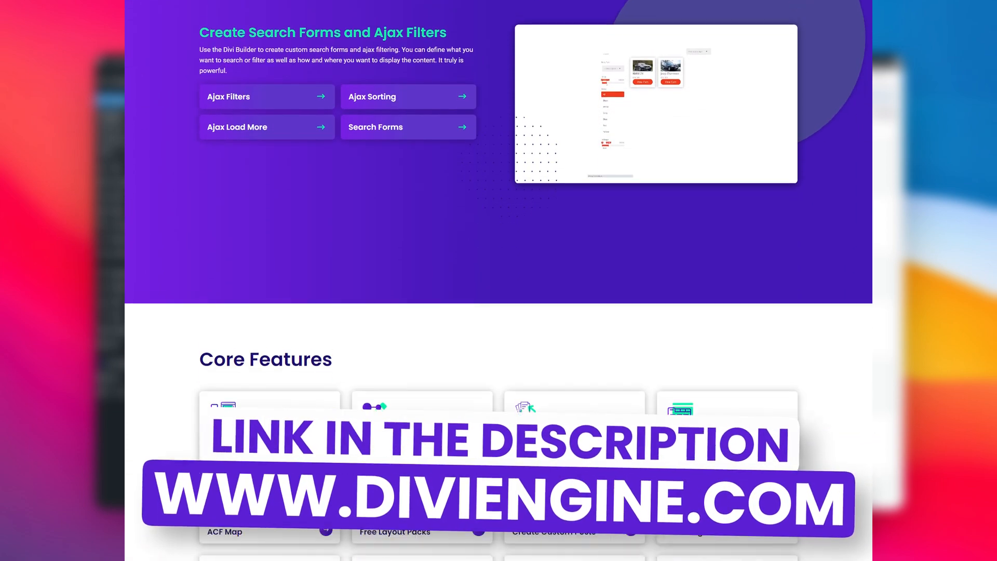
scroll("down", 3)
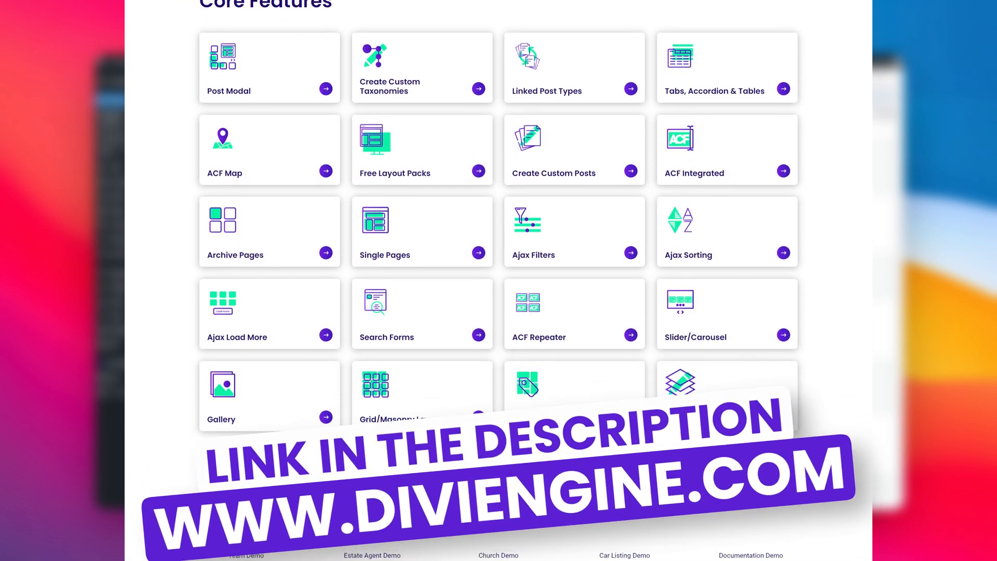
scroll("down", 3)
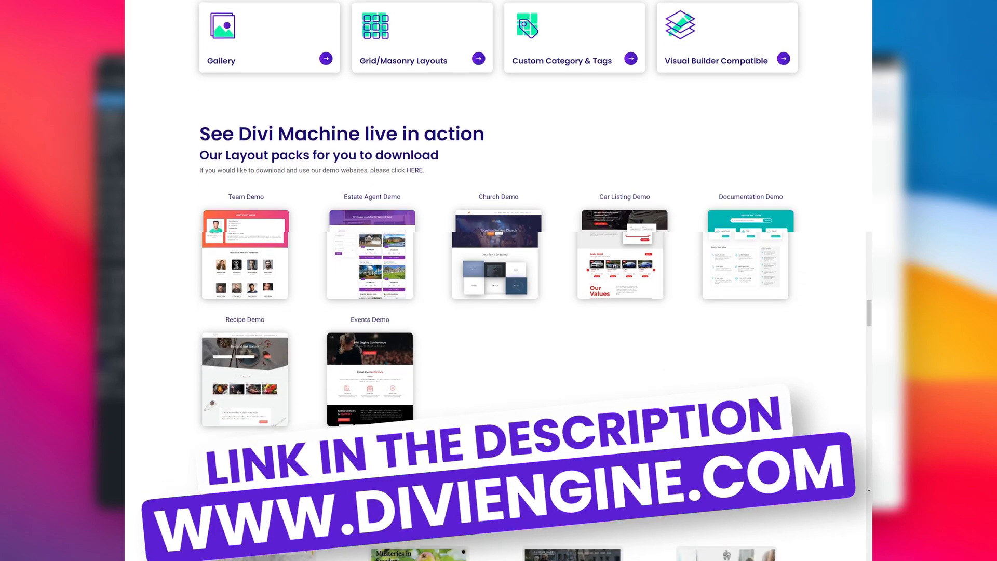
scroll("down", 3)
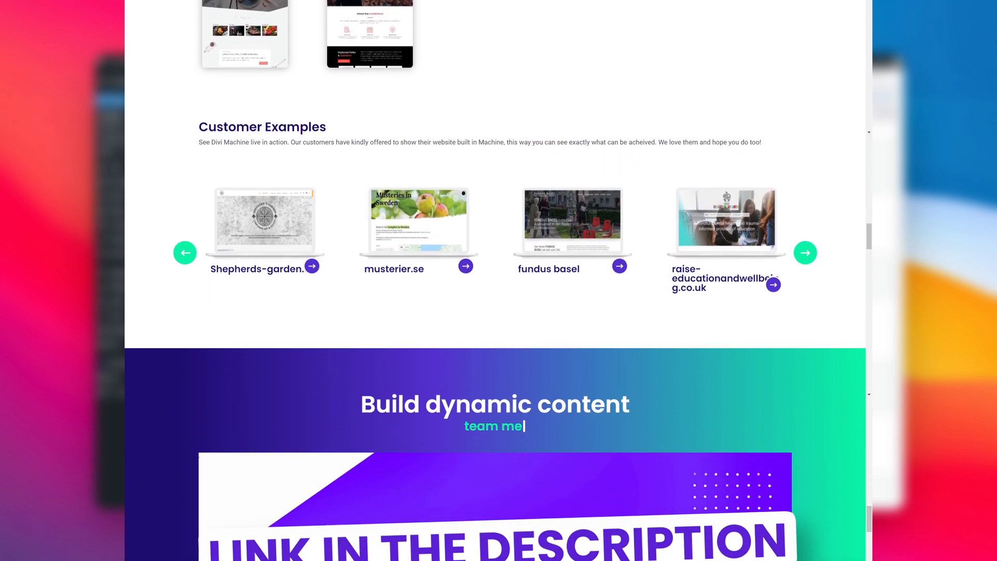
scroll("down", 3)
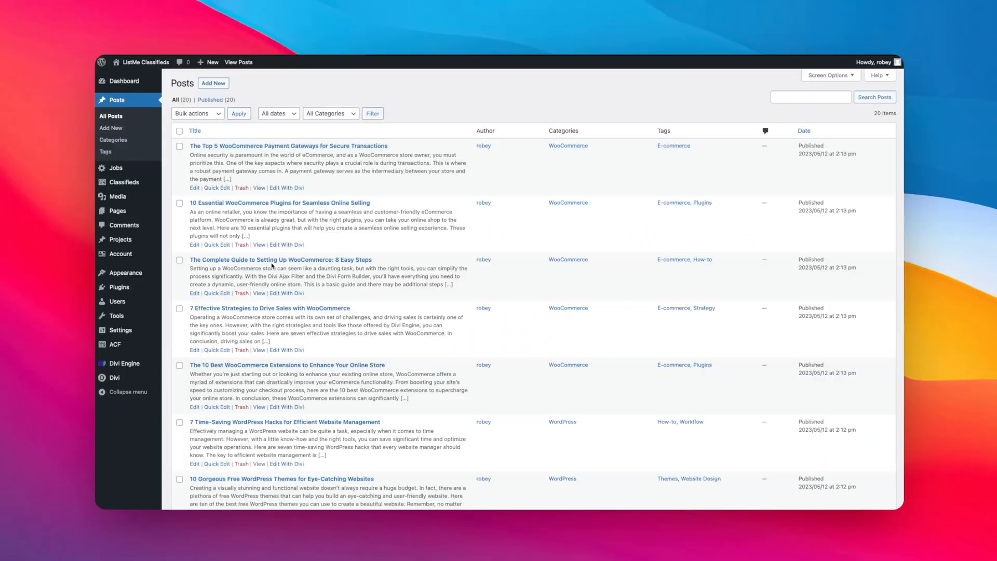
scroll("down", 3)
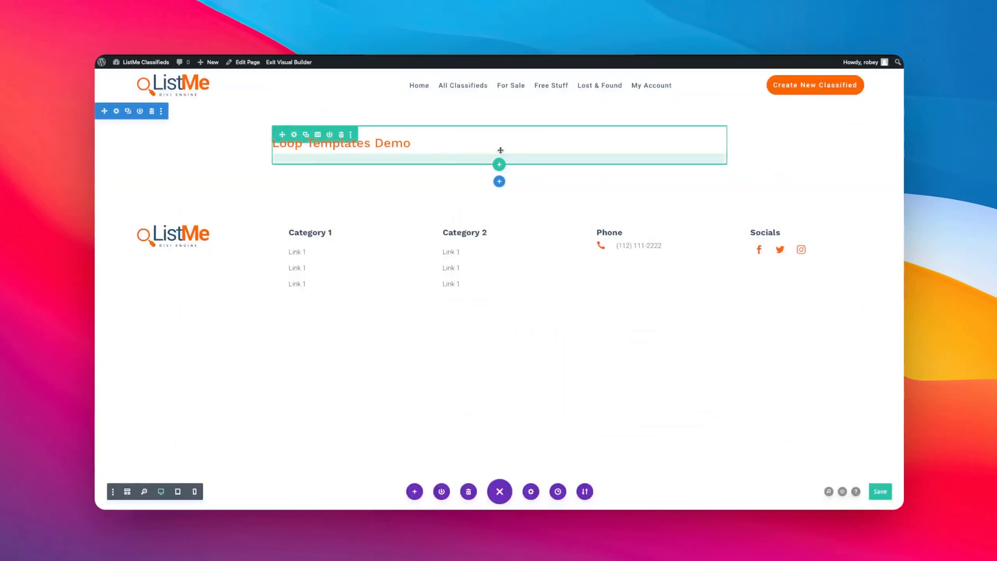
Insert an Archive Loop module below the heading, limited to Posts
left_click(499, 164)
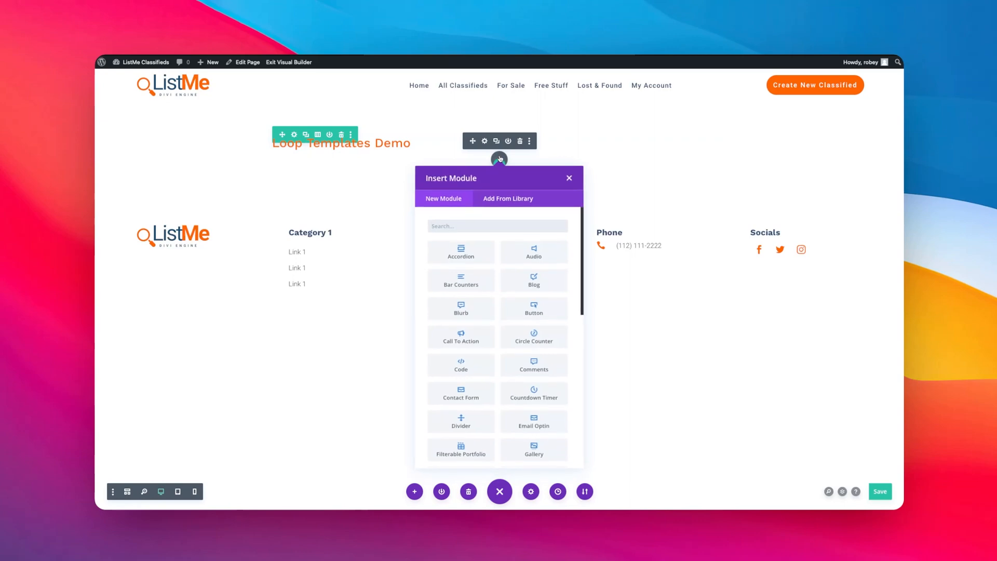
type("arch")
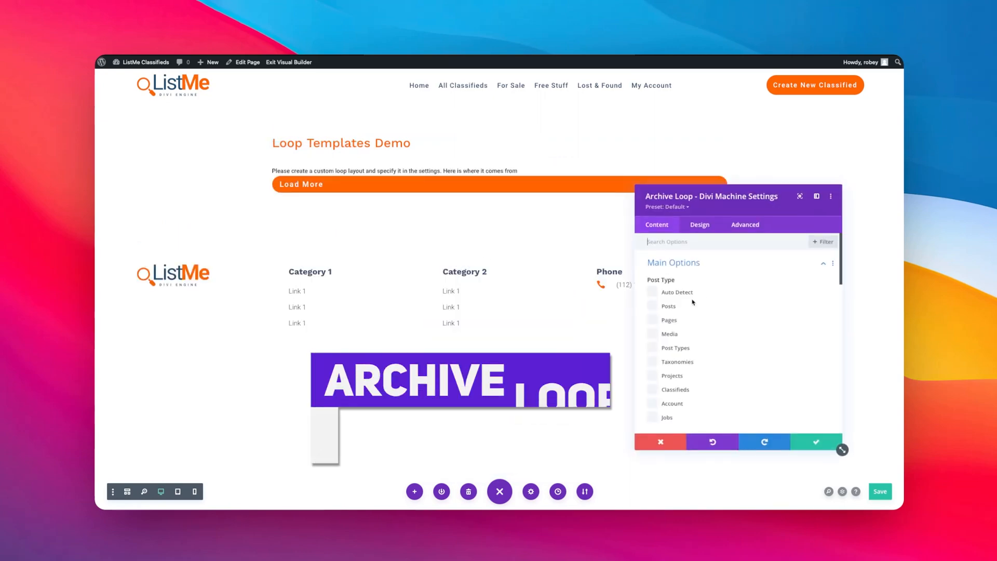
left_click(652, 306)
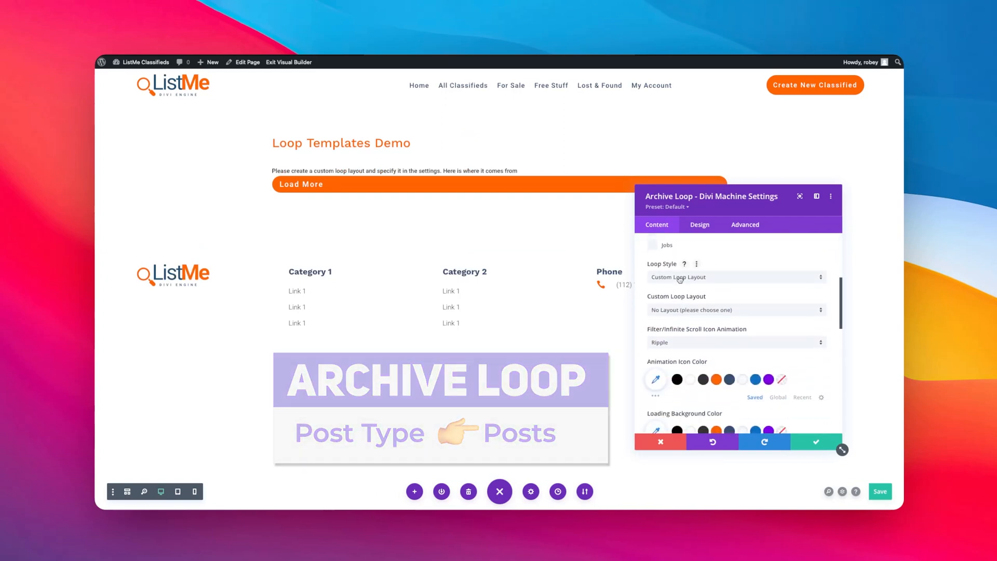
Set the Archive Loop's loop style to Loop Templates
left_click(736, 277)
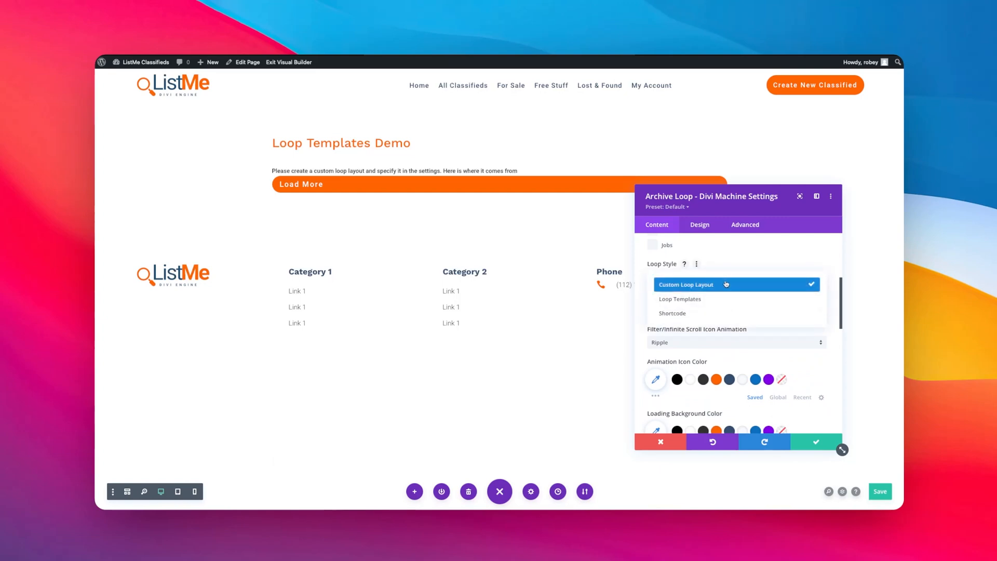
left_click(686, 284)
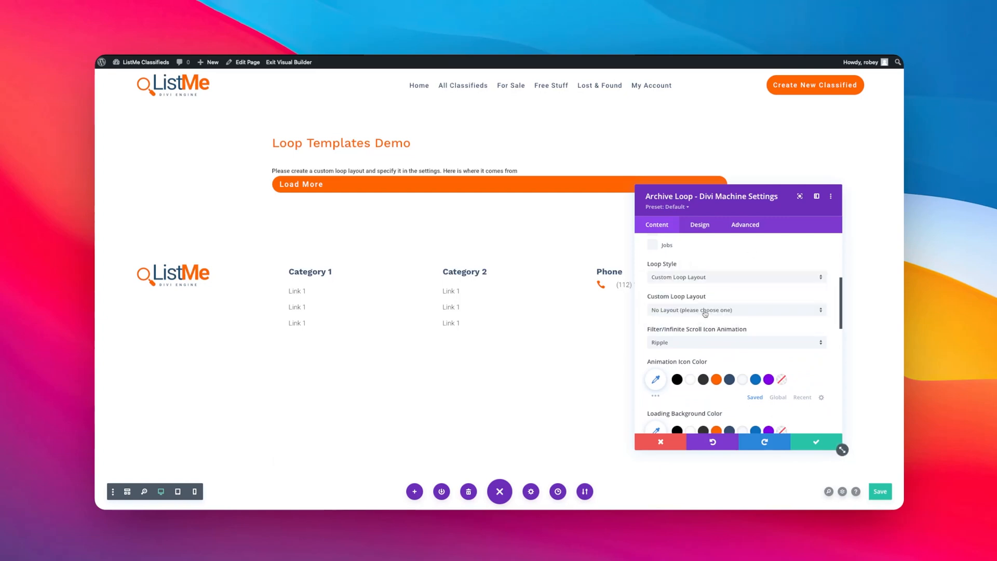
left_click(737, 310)
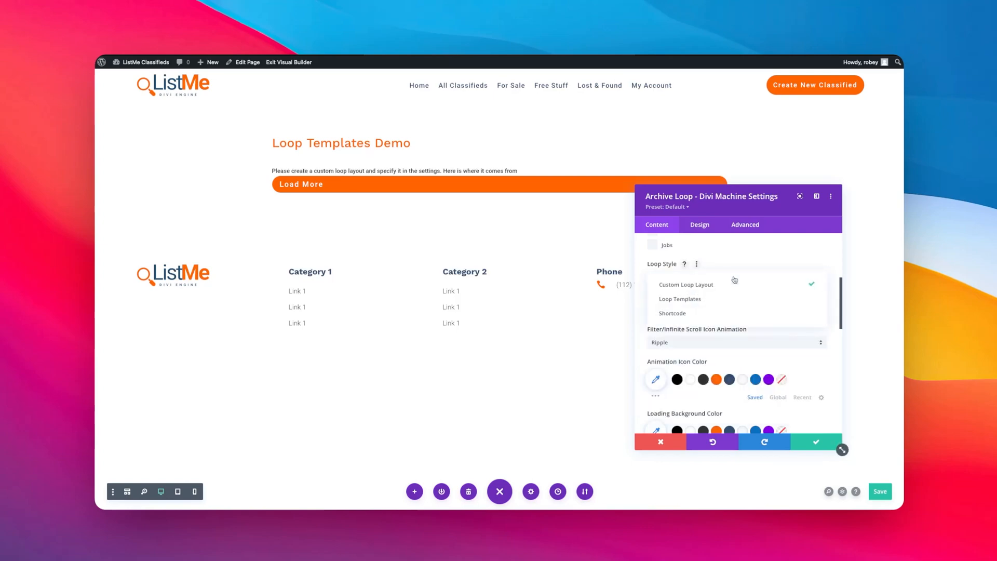
left_click(680, 299)
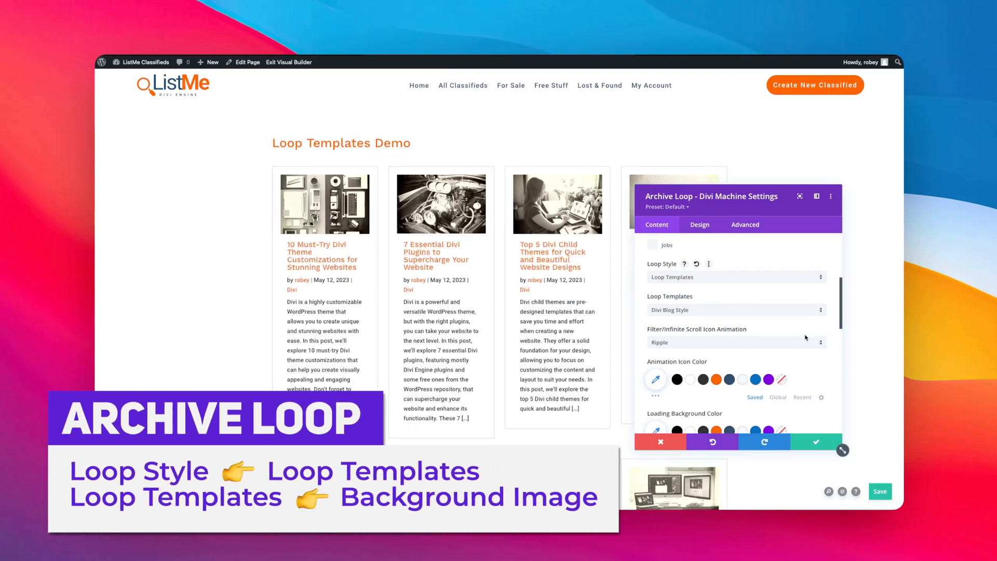
Choose Background Image from the Loop Templates dropdown in the Archive Loop settings
scroll("down", 3)
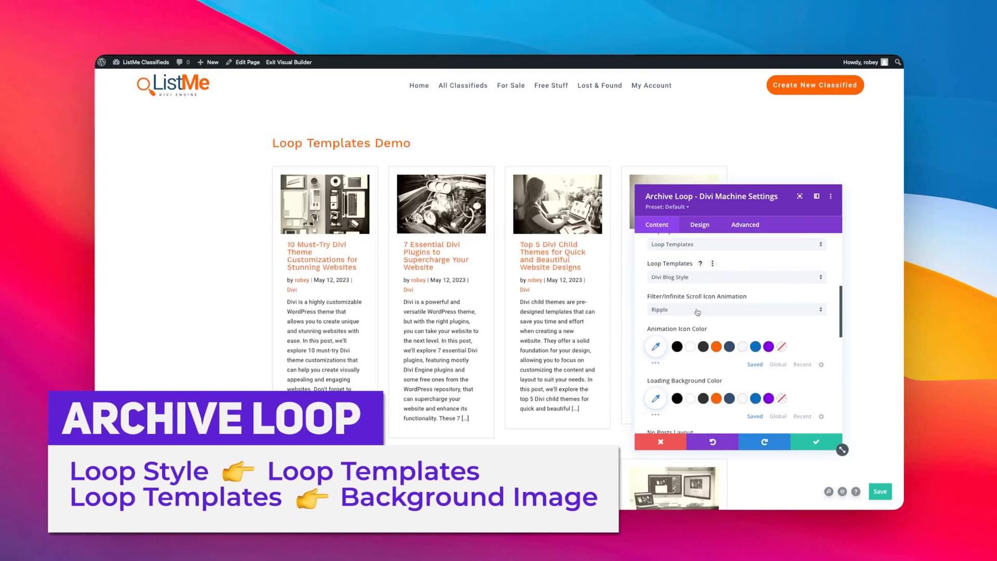
left_click(736, 277)
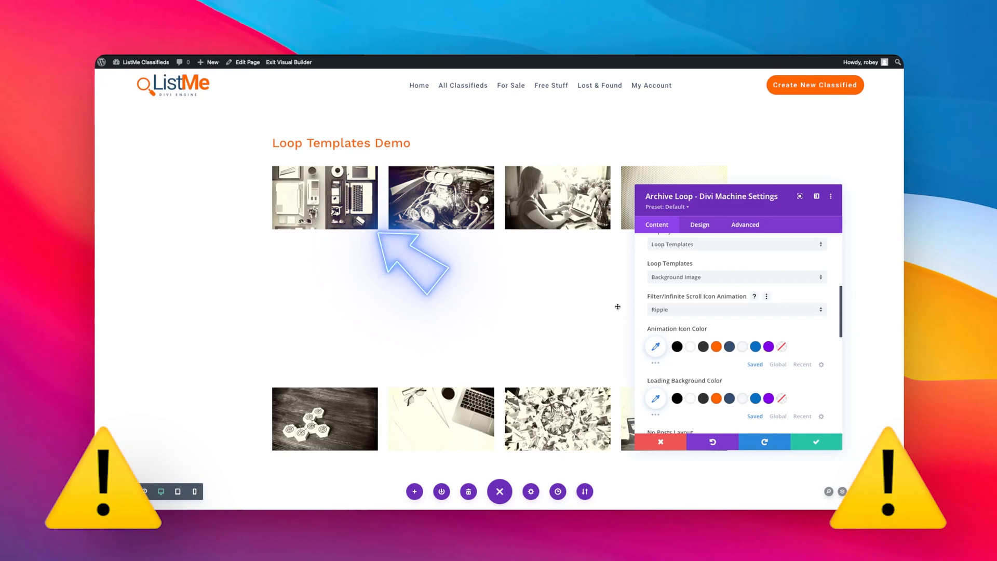
left_click(734, 277)
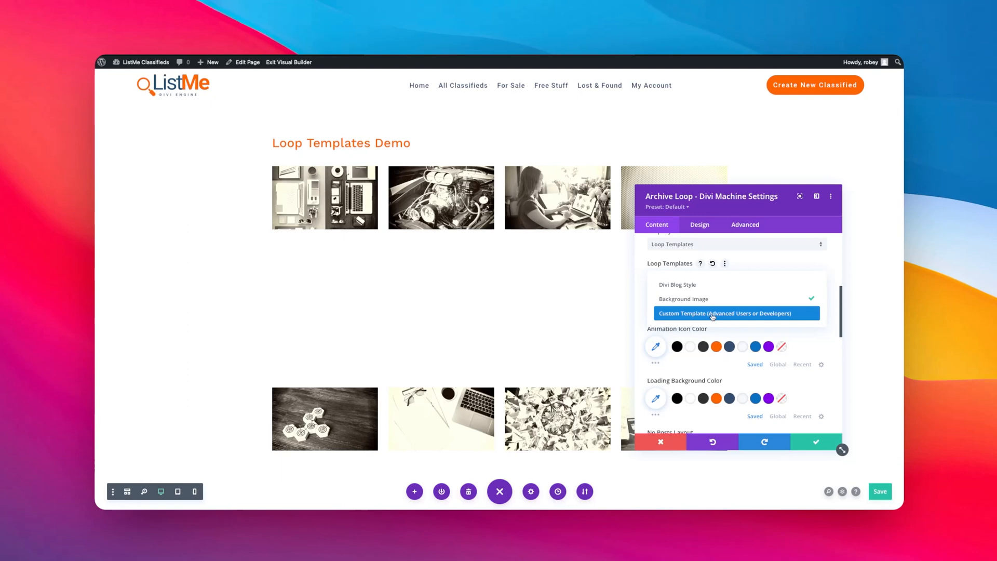
left_click(736, 312)
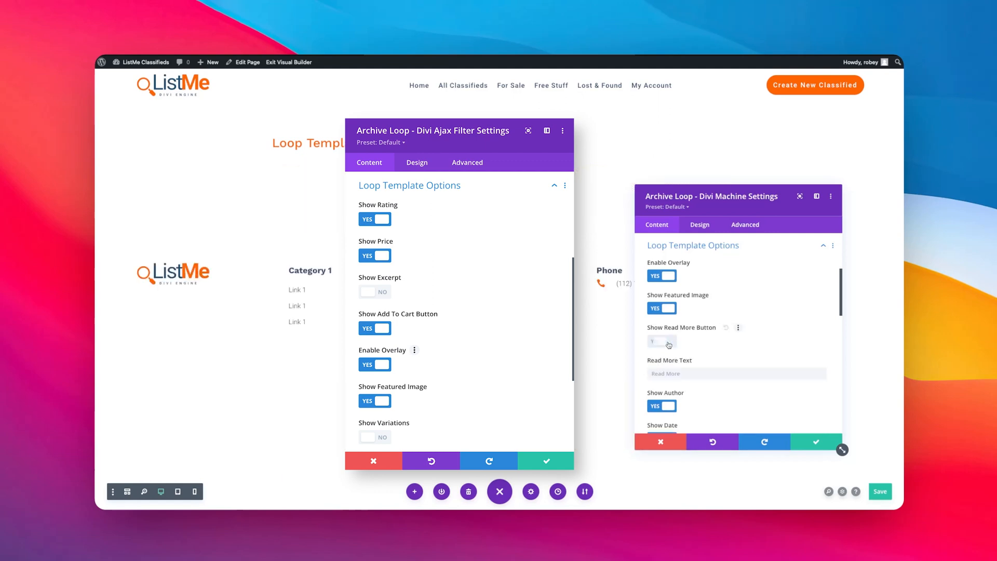
left_click(661, 342)
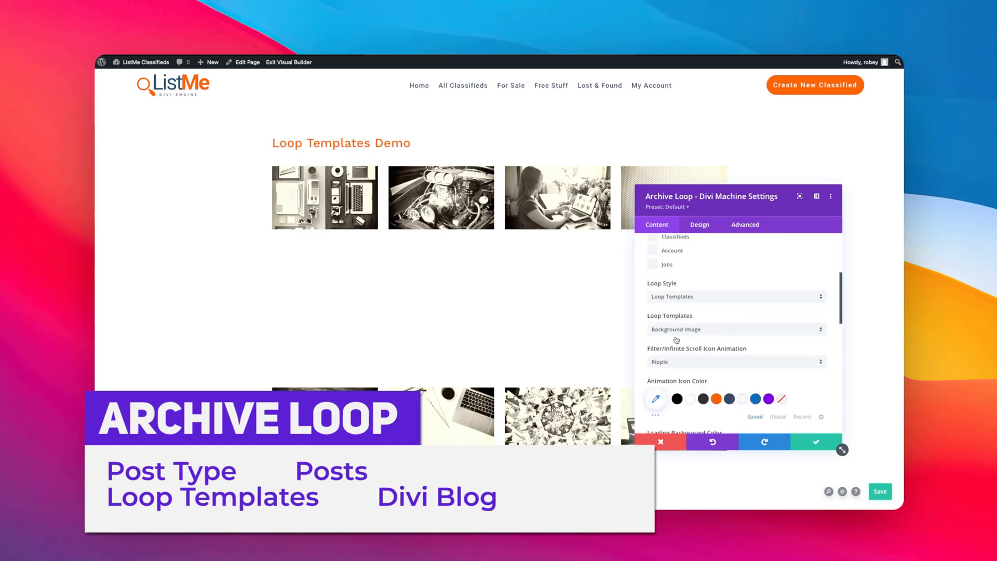
Switch the loop template to Divi Blog Style and save the page
left_click(736, 329)
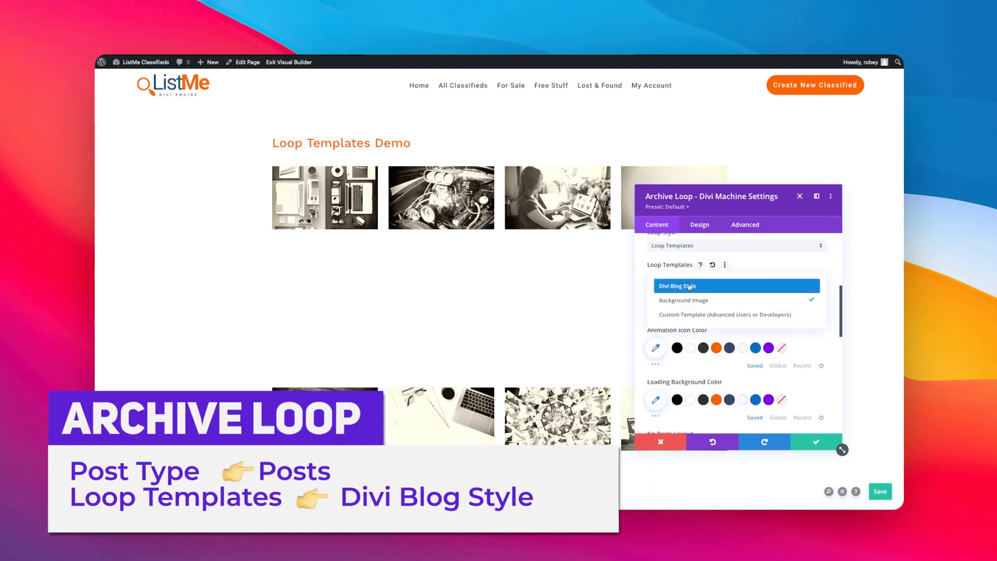
left_click(677, 285)
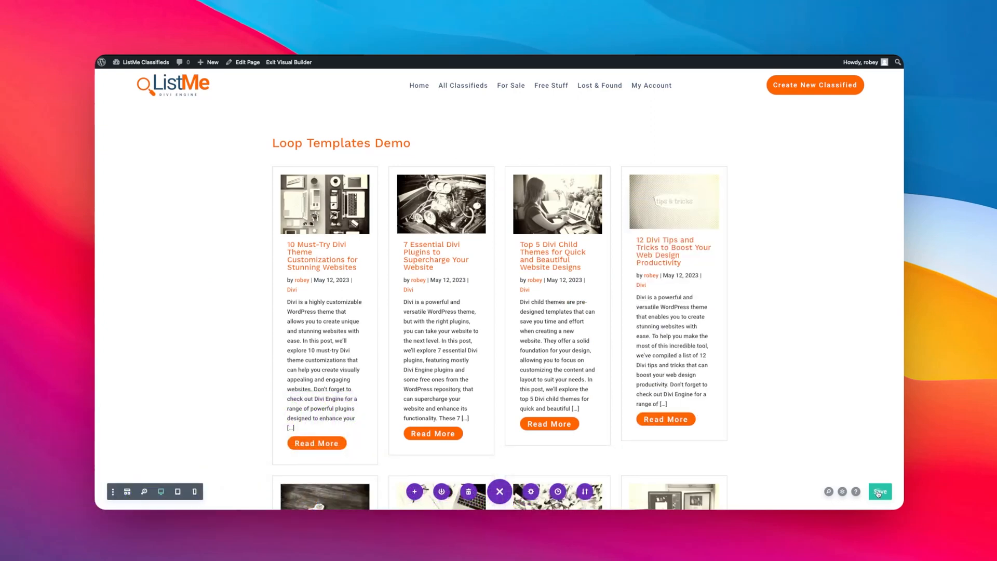
left_click(880, 491)
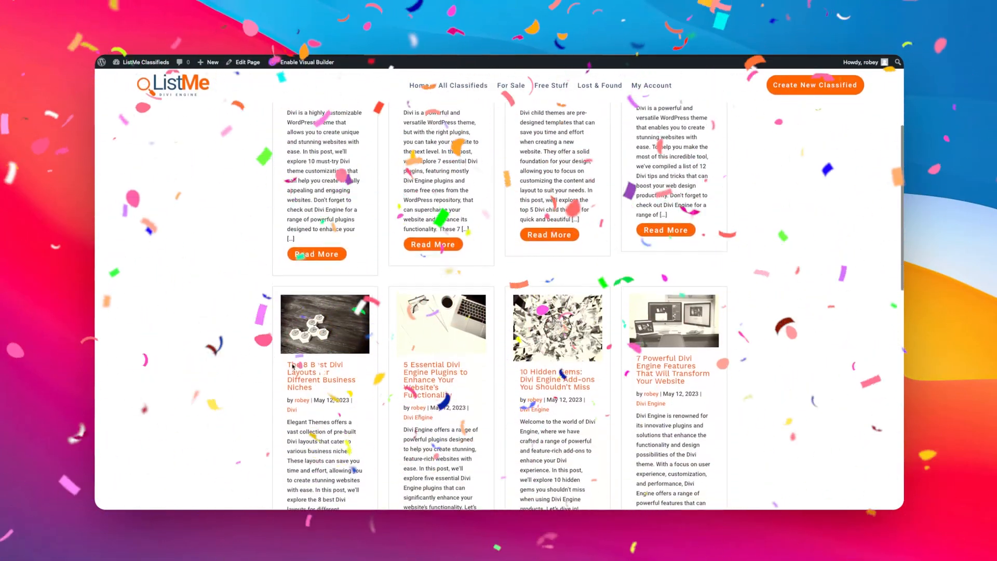
Scroll the live Loop Templates Demo page to review the blog-style post cards
scroll("down", 3)
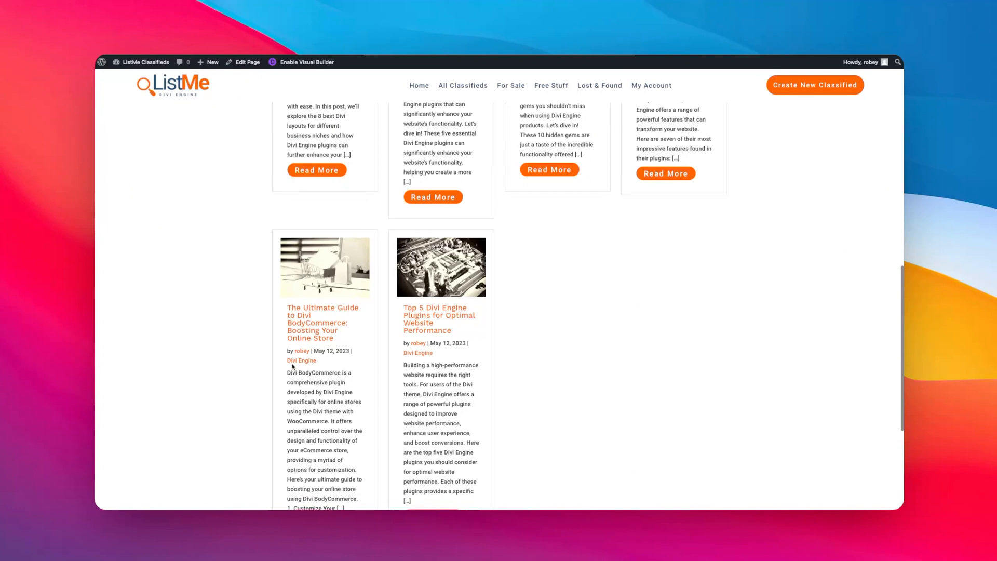